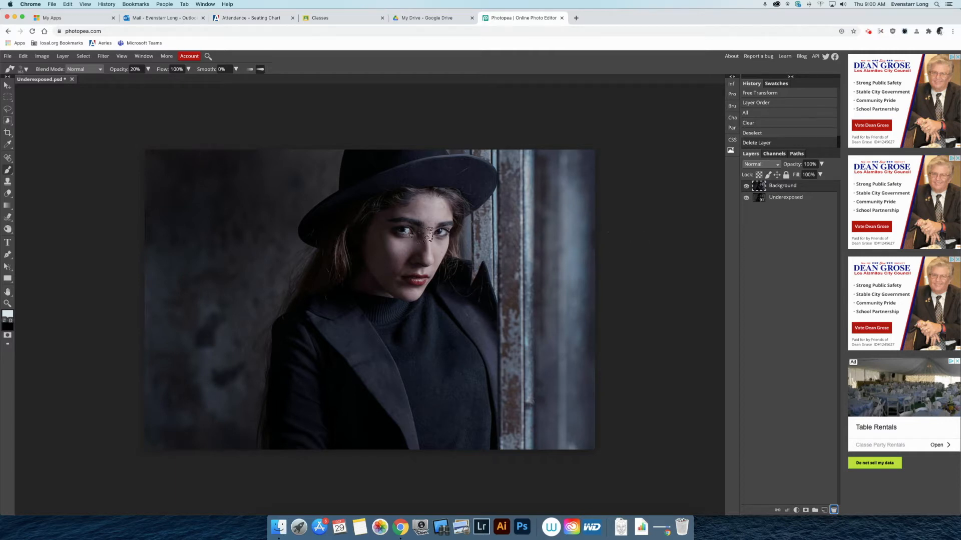
Step: Add a new empty Layer 1 above the portrait's Background layer
{"action": "left_click_drag", "start_coordinate": [429, 233], "coordinate": [362, 285]}
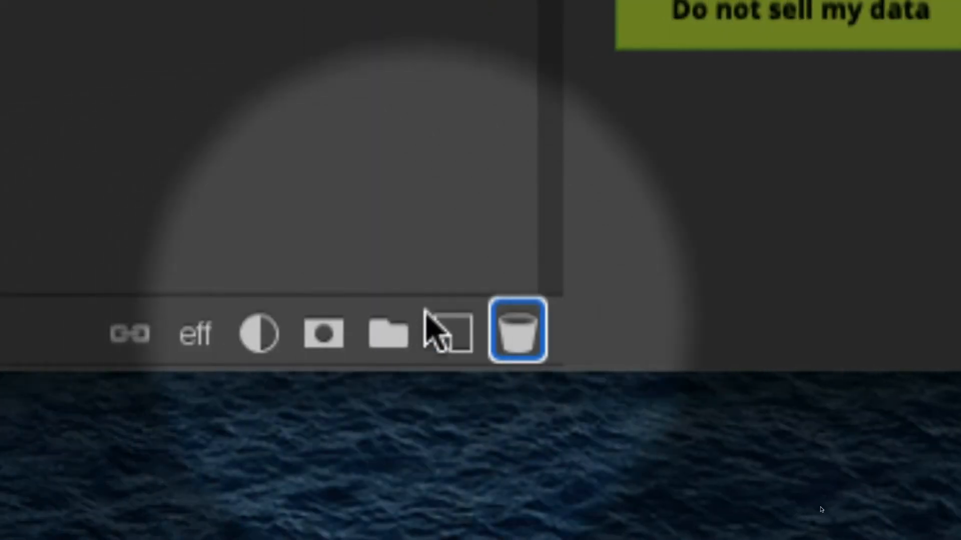
{"action": "mouse_move", "coordinate": [451, 331]}
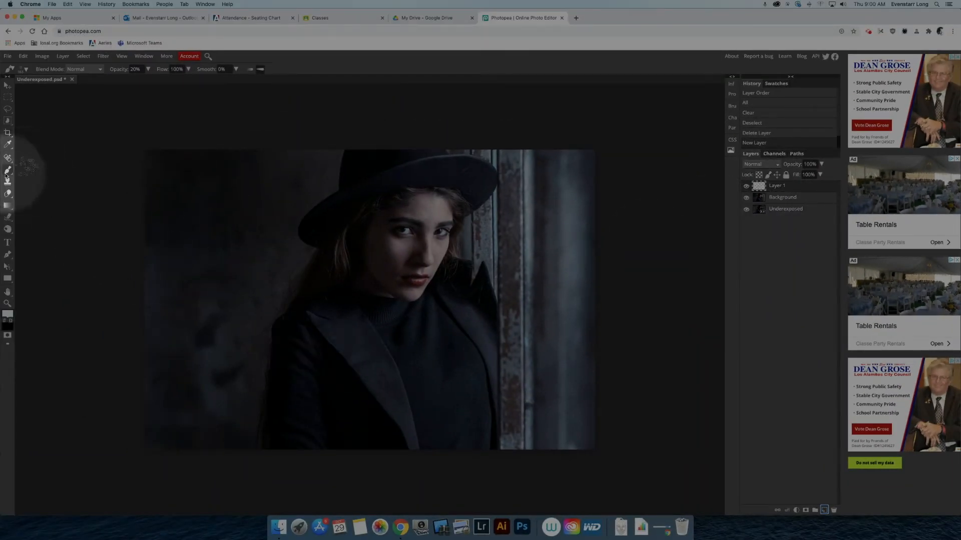
Step: Switch to the Brush and set a pale bluish-white (#c6d7e3) foreground colour
{"action": "right_click", "coordinate": [8, 169]}
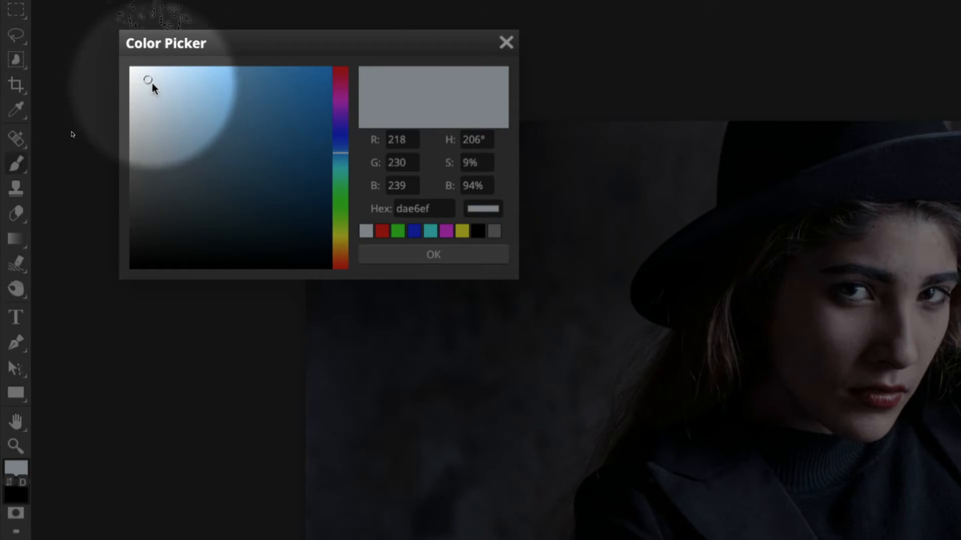
{"action": "left_click", "coordinate": [156, 92]}
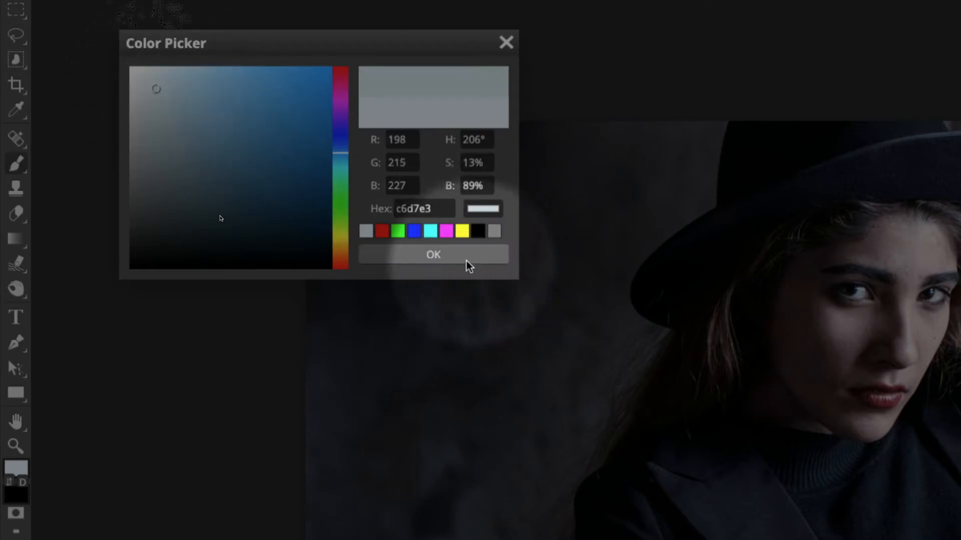
{"action": "left_click", "coordinate": [434, 254]}
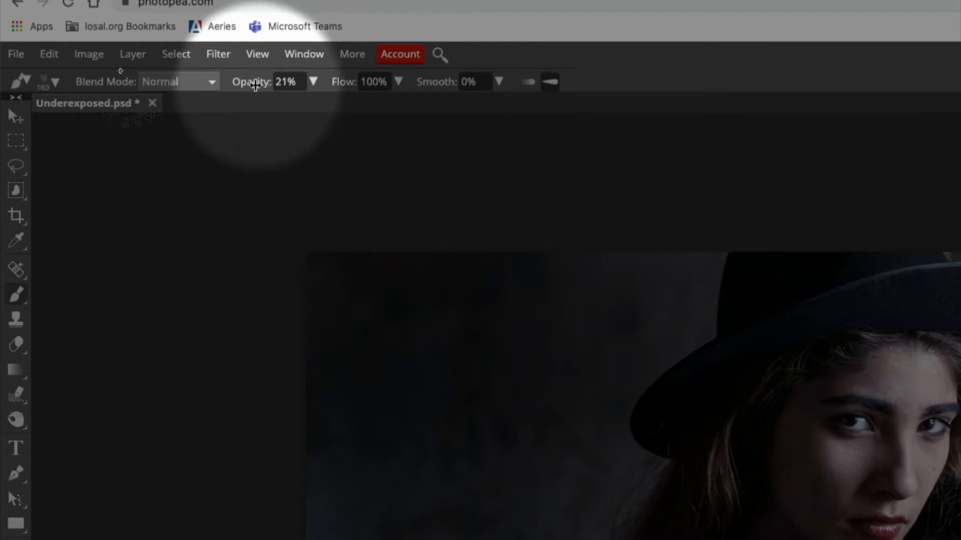
Step: Lower the brush opacity to about 21% in the options bar
{"action": "left_click", "coordinate": [55, 81]}
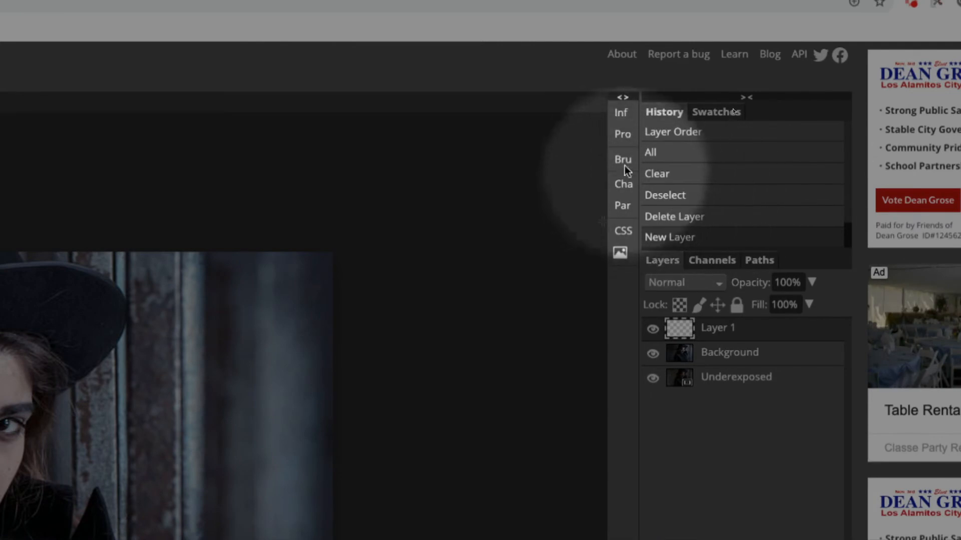
{"action": "mouse_move", "coordinate": [623, 159]}
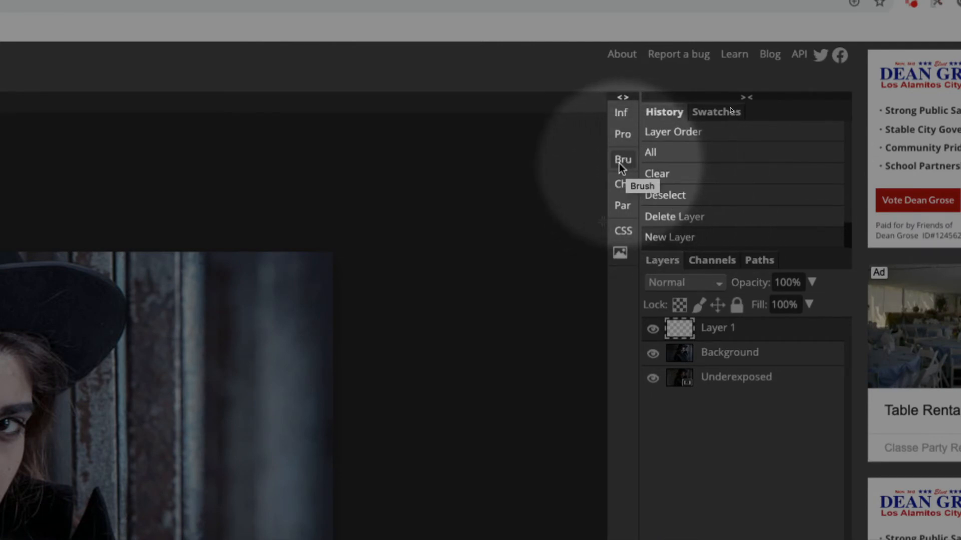
Step: Choose a cloudy textured brush tip with tip dynamics and scatter enabled
{"action": "left_click", "coordinate": [622, 159]}
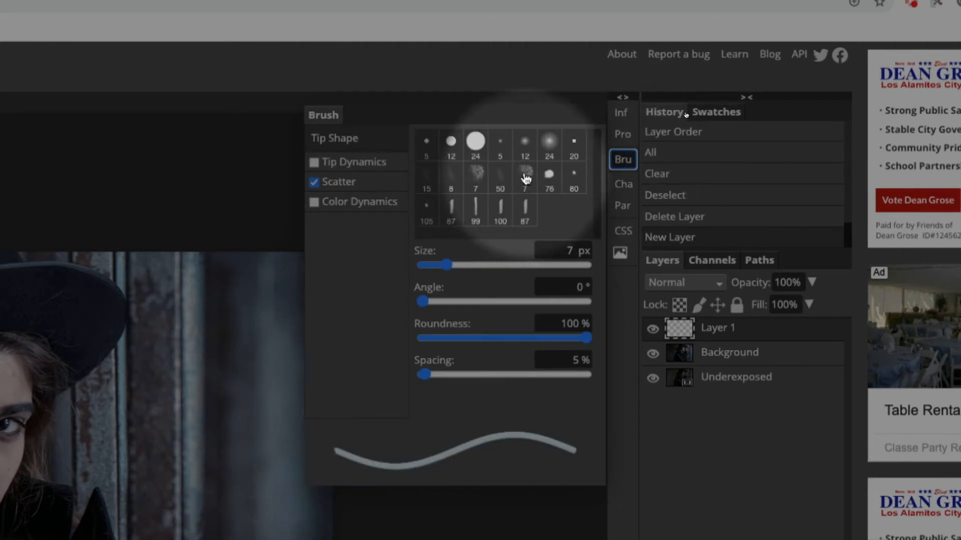
{"action": "left_click", "coordinate": [313, 162]}
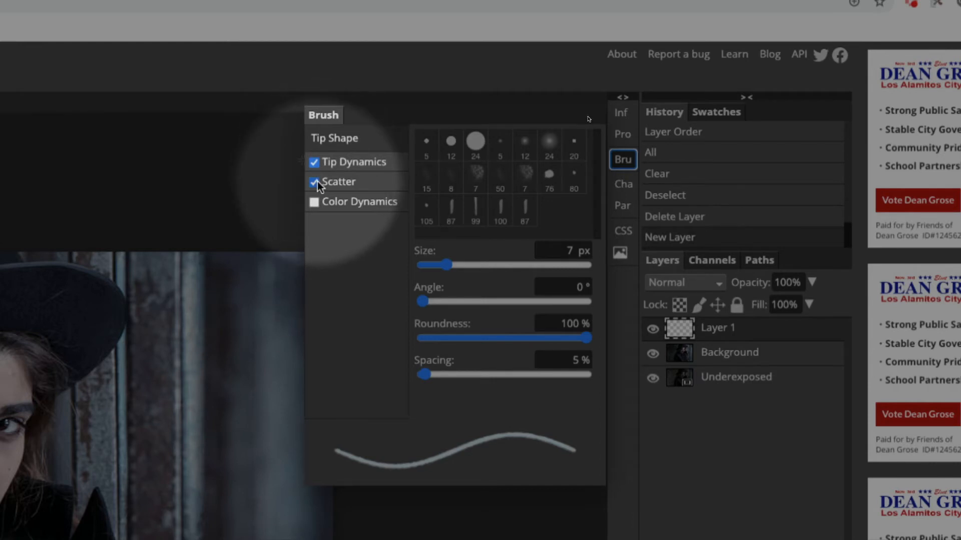
{"action": "left_click", "coordinate": [313, 181]}
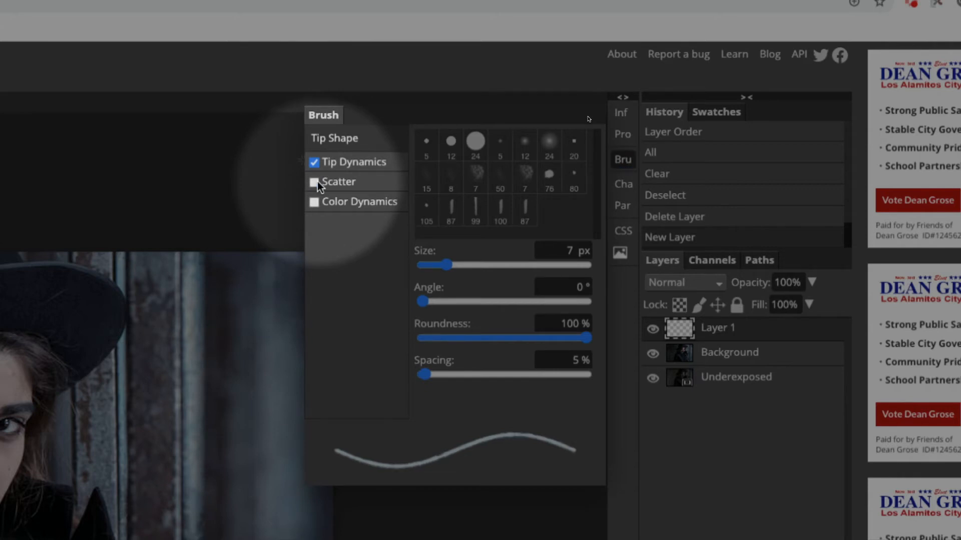
{"action": "left_click", "coordinate": [314, 182]}
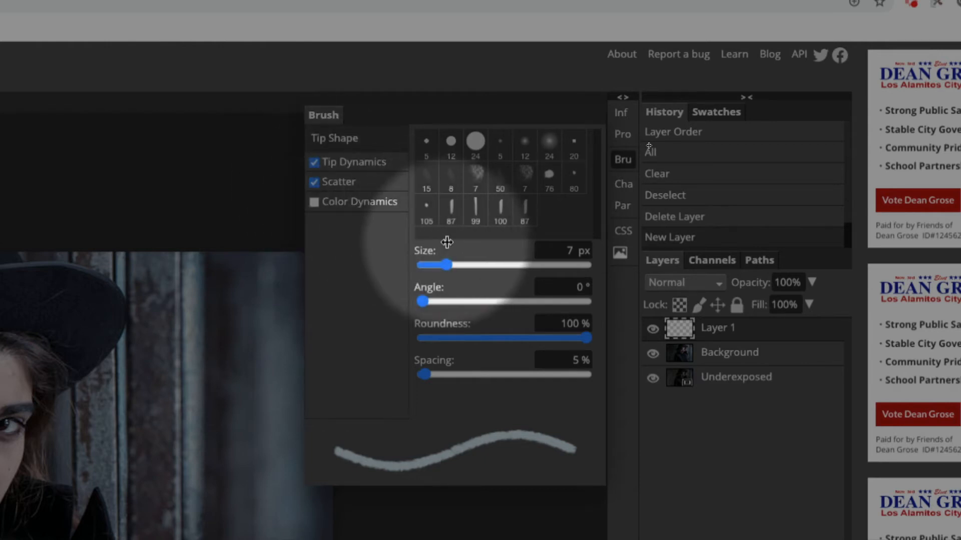
Step: Set the brush size to about 118 px and its angle back to 0°
{"action": "left_click_drag", "start_coordinate": [437, 265], "coordinate": [531, 264]}
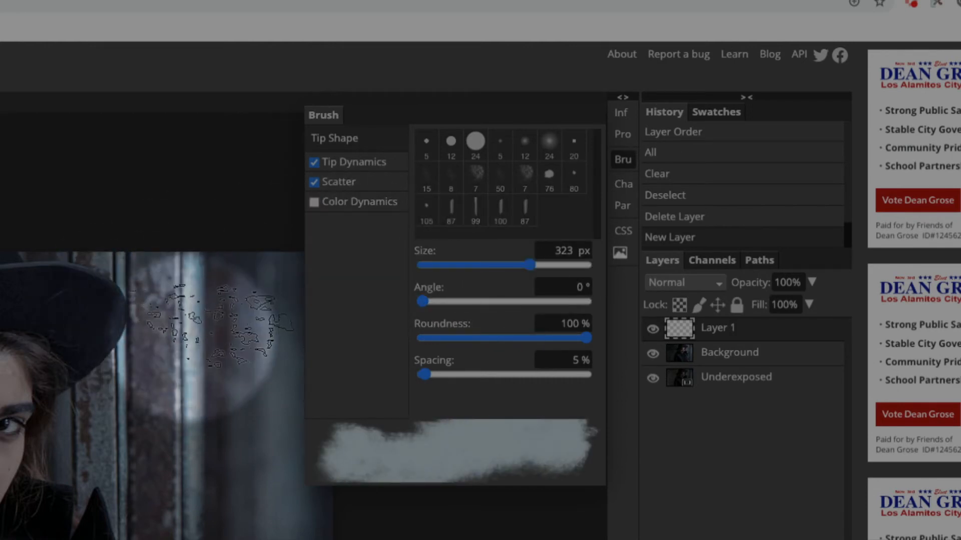
{"action": "left_click_drag", "start_coordinate": [535, 264], "coordinate": [519, 265]}
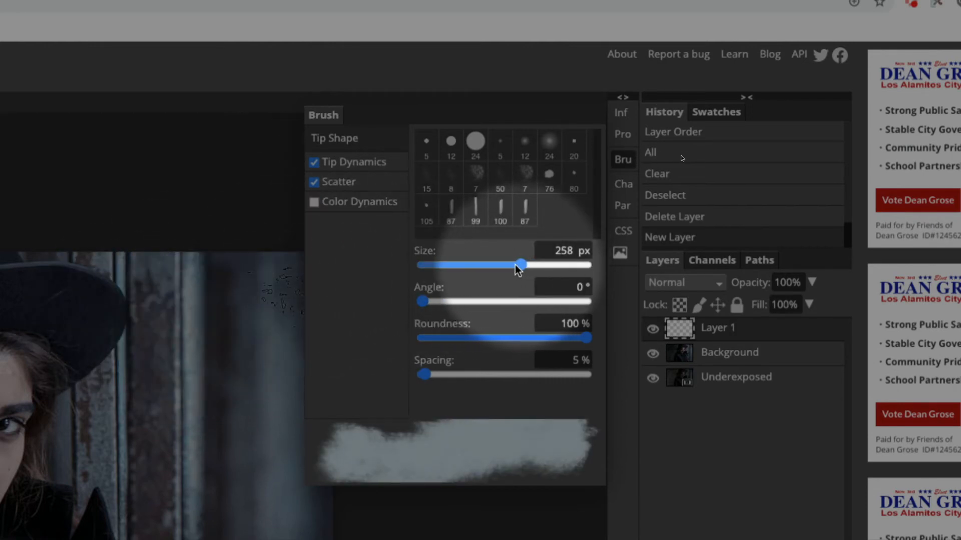
{"action": "left_click_drag", "start_coordinate": [519, 265], "coordinate": [503, 264]}
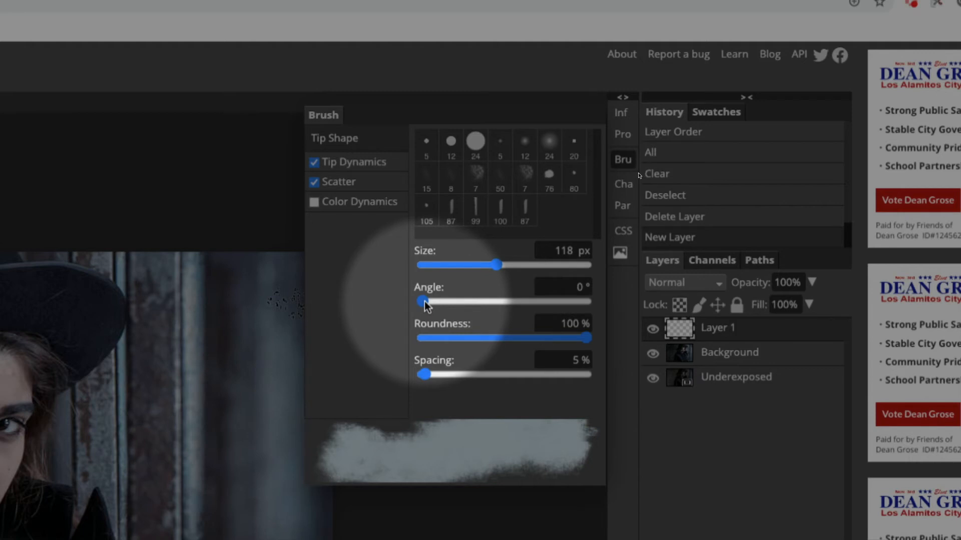
{"action": "left_click_drag", "start_coordinate": [421, 301], "coordinate": [448, 302]}
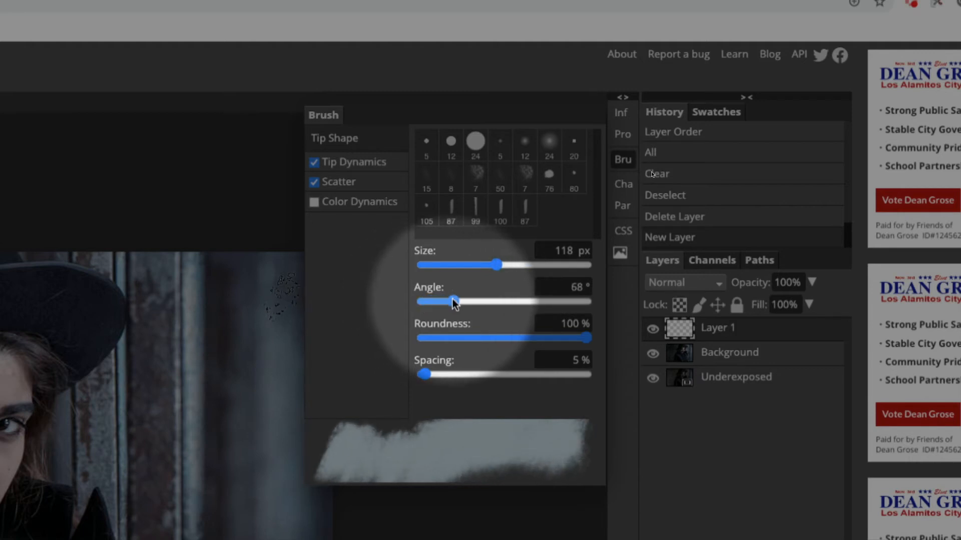
{"action": "left_click_drag", "start_coordinate": [452, 302], "coordinate": [440, 301]}
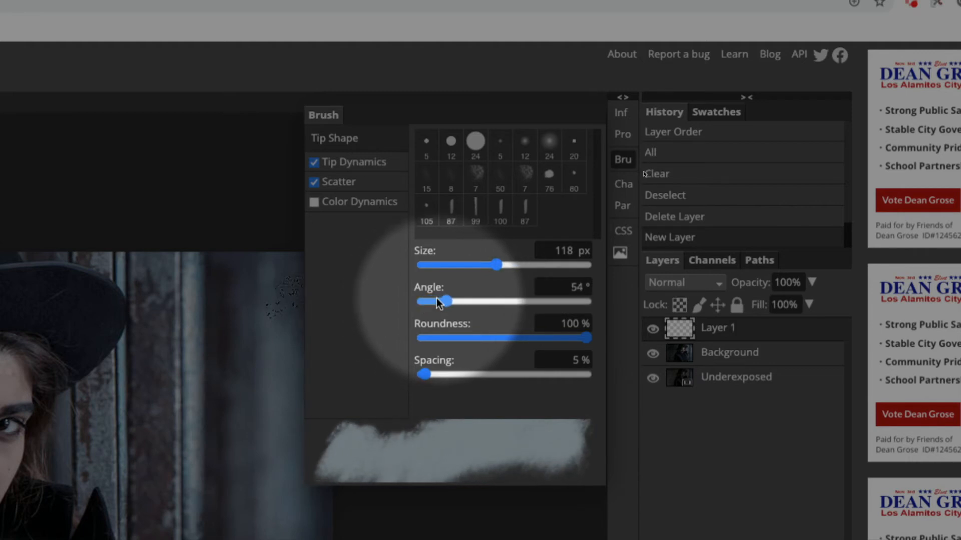
{"action": "left_click_drag", "start_coordinate": [447, 301], "coordinate": [419, 301]}
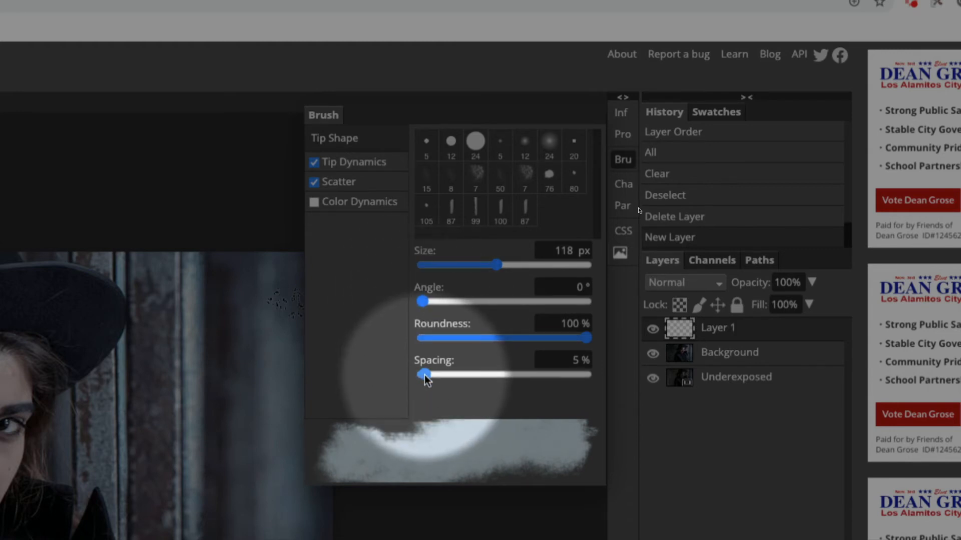
Step: Adjust the brush spacing, settling around 20%
{"action": "left_click_drag", "start_coordinate": [426, 375], "coordinate": [435, 374]}
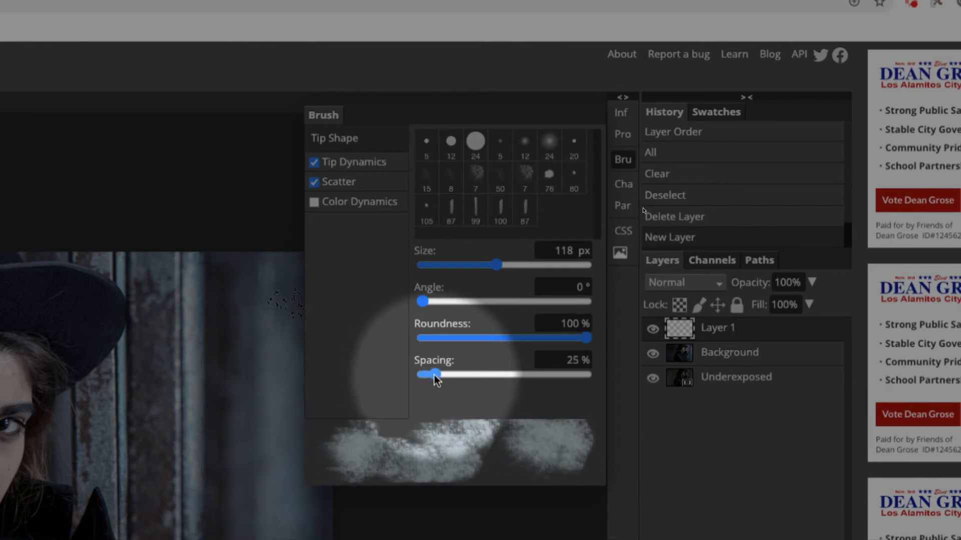
{"action": "left_click_drag", "start_coordinate": [429, 374], "coordinate": [447, 375]}
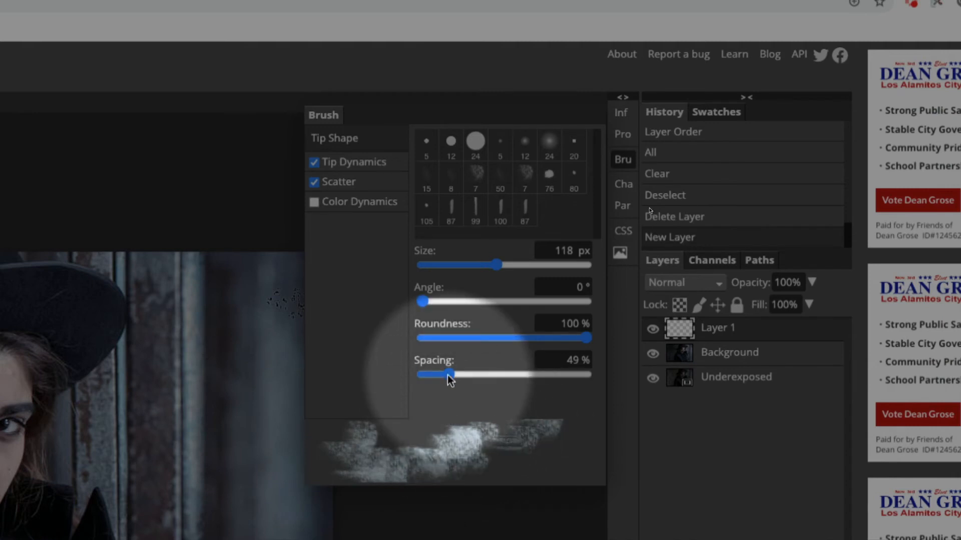
{"action": "left_click_drag", "start_coordinate": [438, 374], "coordinate": [447, 375]}
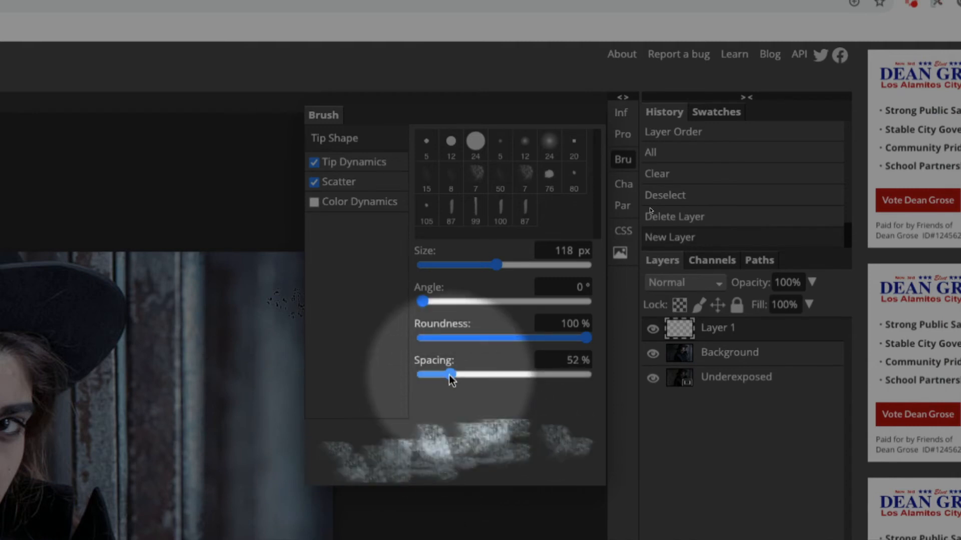
{"action": "left_click_drag", "start_coordinate": [436, 374], "coordinate": [461, 375]}
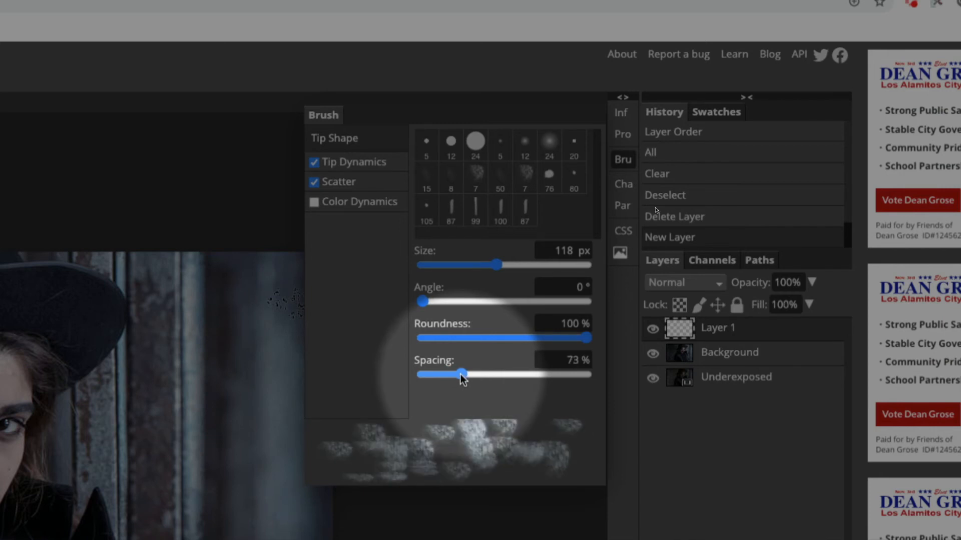
{"action": "left_click_drag", "start_coordinate": [460, 374], "coordinate": [428, 374]}
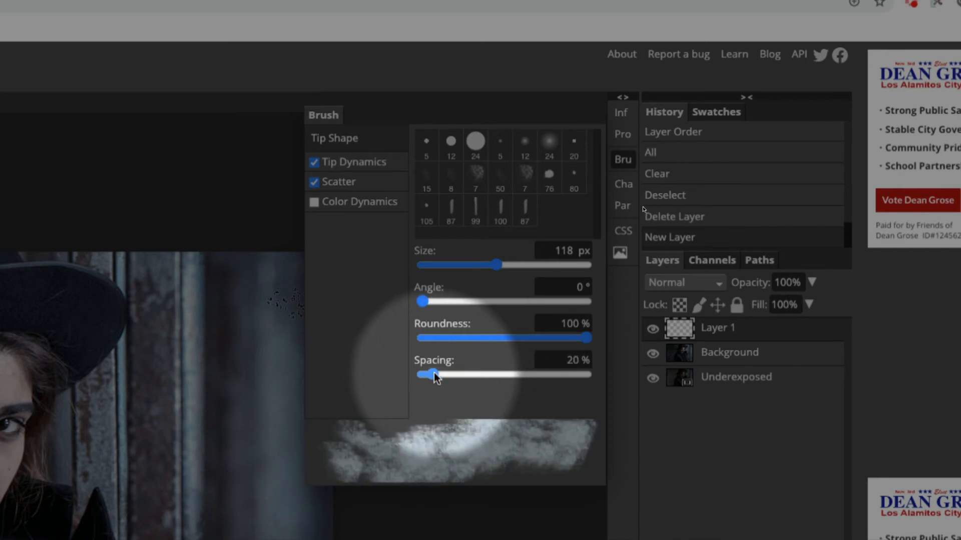
{"action": "left_click_drag", "start_coordinate": [425, 375], "coordinate": [442, 375]}
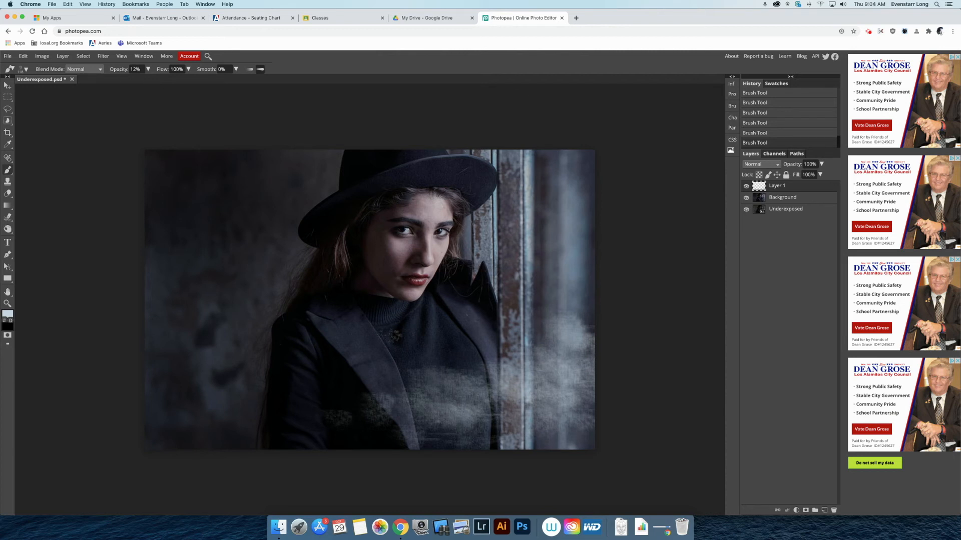
Step: Brush faint fog strokes across the lower part of the portrait on Layer 1
{"action": "left_click", "coordinate": [335, 407]}
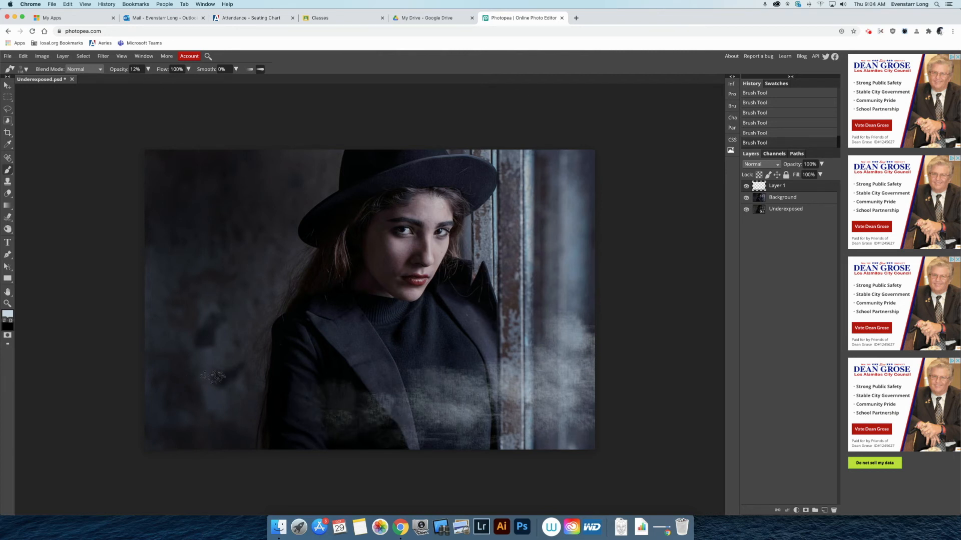
{"action": "left_click_drag", "start_coordinate": [211, 377], "coordinate": [249, 364]}
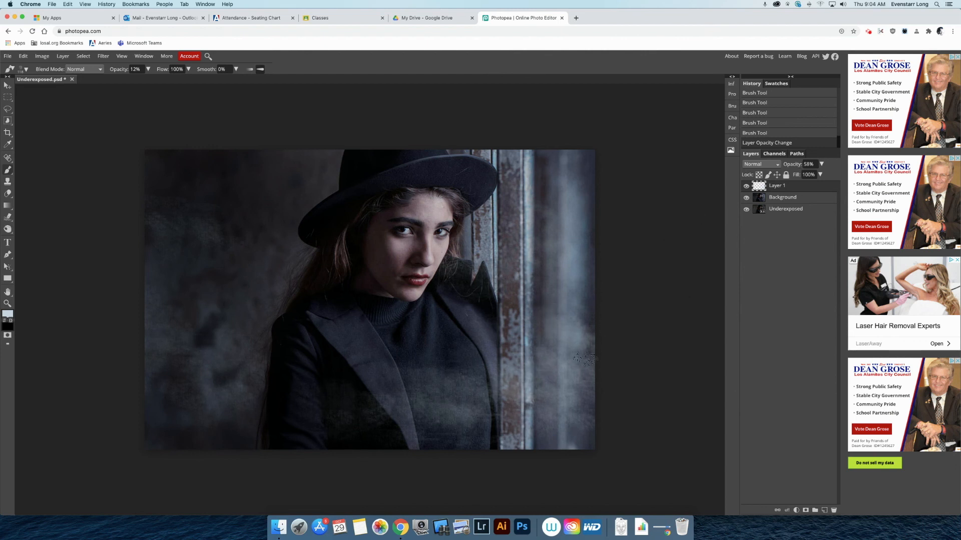
Step: Brush more fog drifting in from the right side across the portrait
{"action": "left_click_drag", "start_coordinate": [582, 361], "coordinate": [598, 312]}
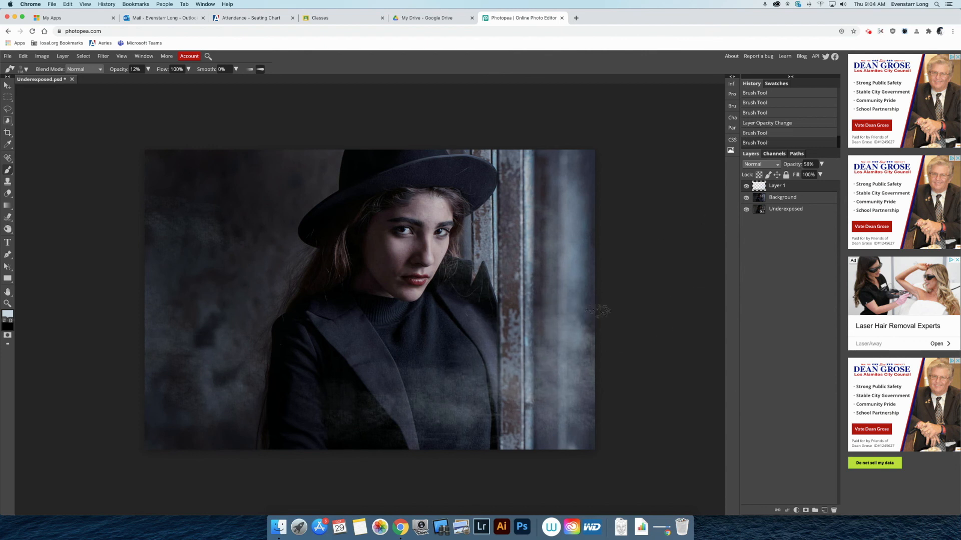
{"action": "left_click_drag", "start_coordinate": [589, 309], "coordinate": [502, 315]}
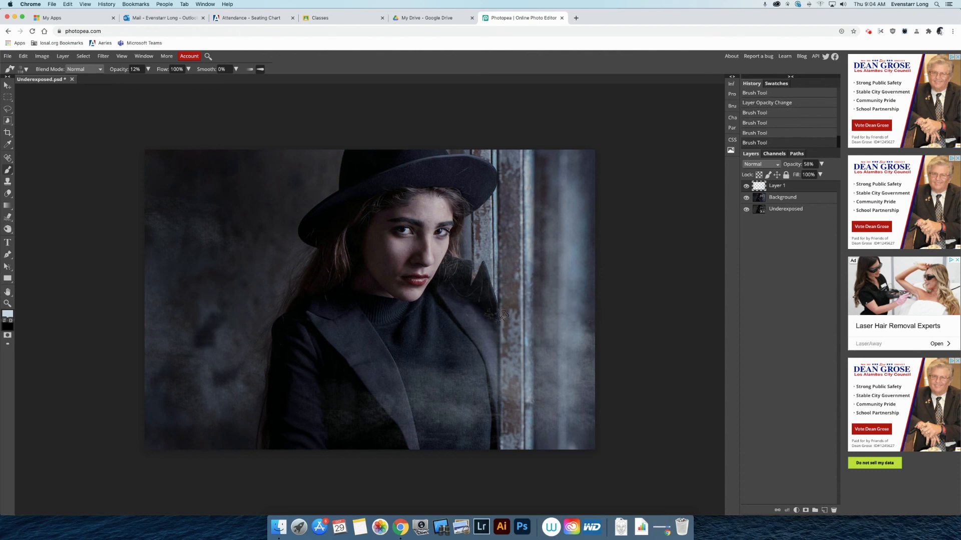
{"action": "left_click", "coordinate": [552, 364]}
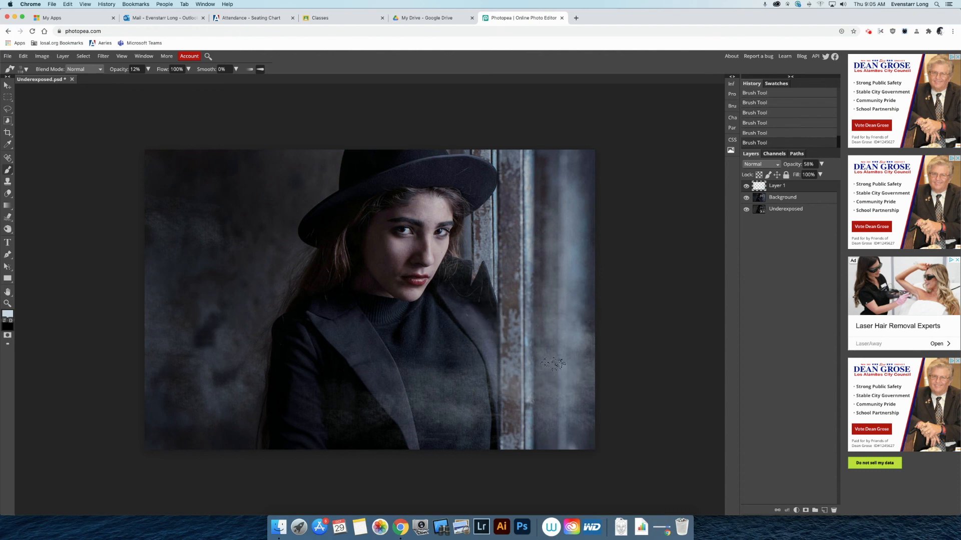
{"action": "left_click_drag", "start_coordinate": [551, 363], "coordinate": [414, 408]}
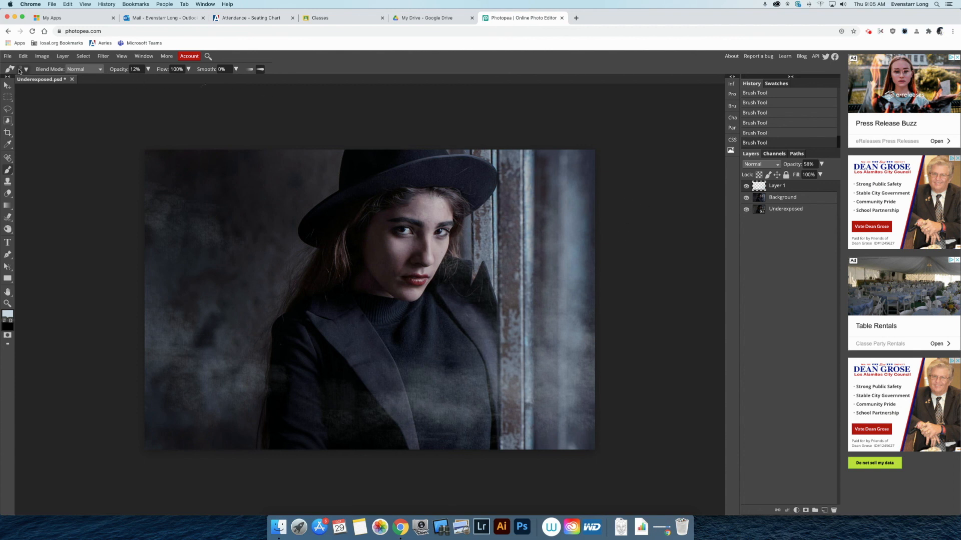
Step: Start exporting the finished foggy portrait from the File menu
{"action": "left_click", "coordinate": [7, 56]}
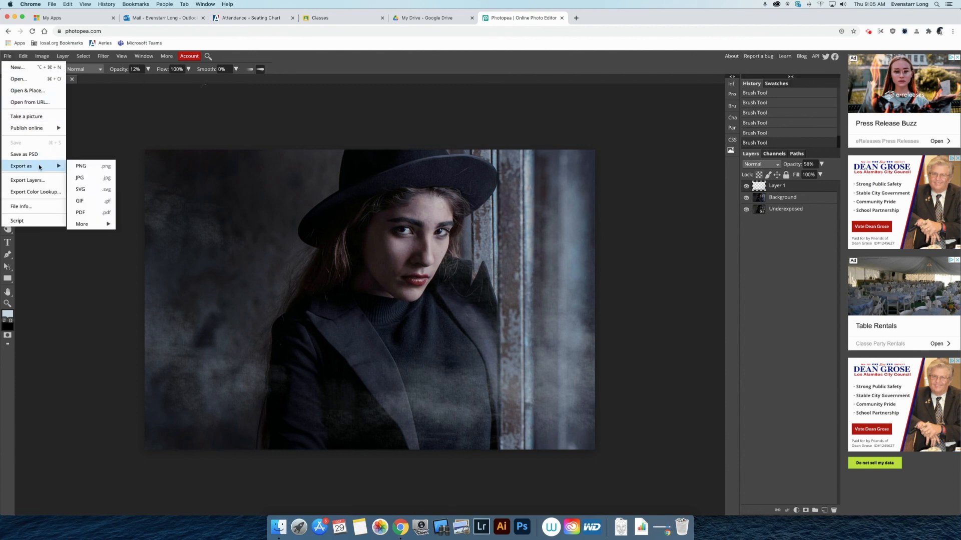
{"action": "mouse_move", "coordinate": [21, 165]}
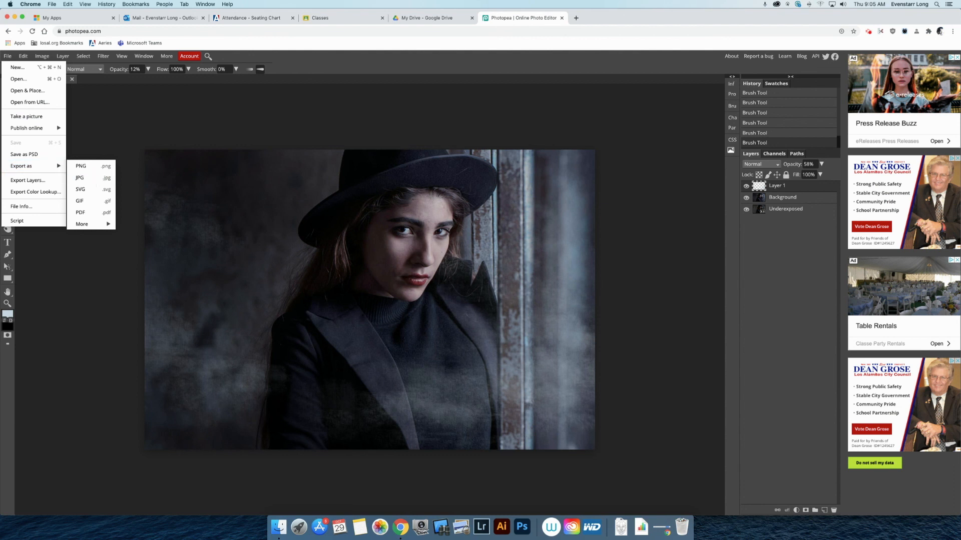